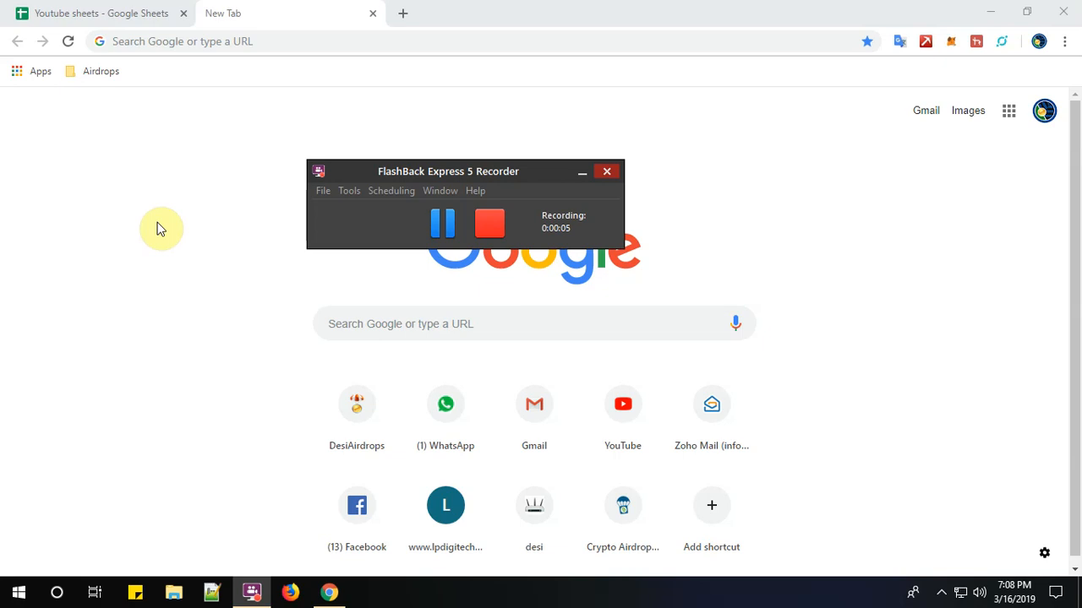
pyautogui.moveTo(54, 98)
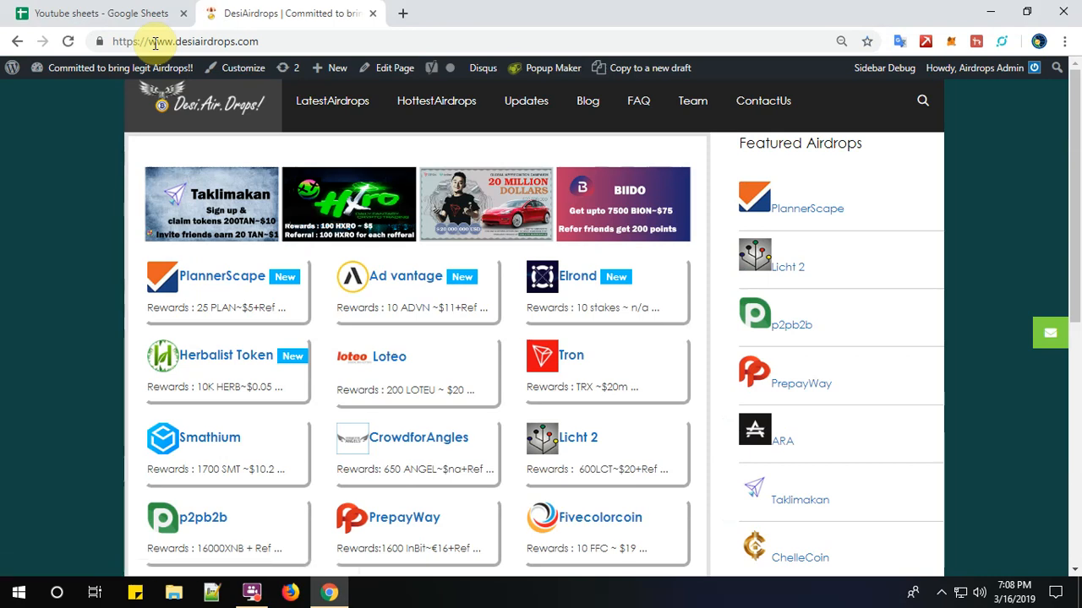
# Go to page 2 of the airdrop listings, showing Taklimakan, TradeNexi and ChelleCoin
pyautogui.scroll(-3)
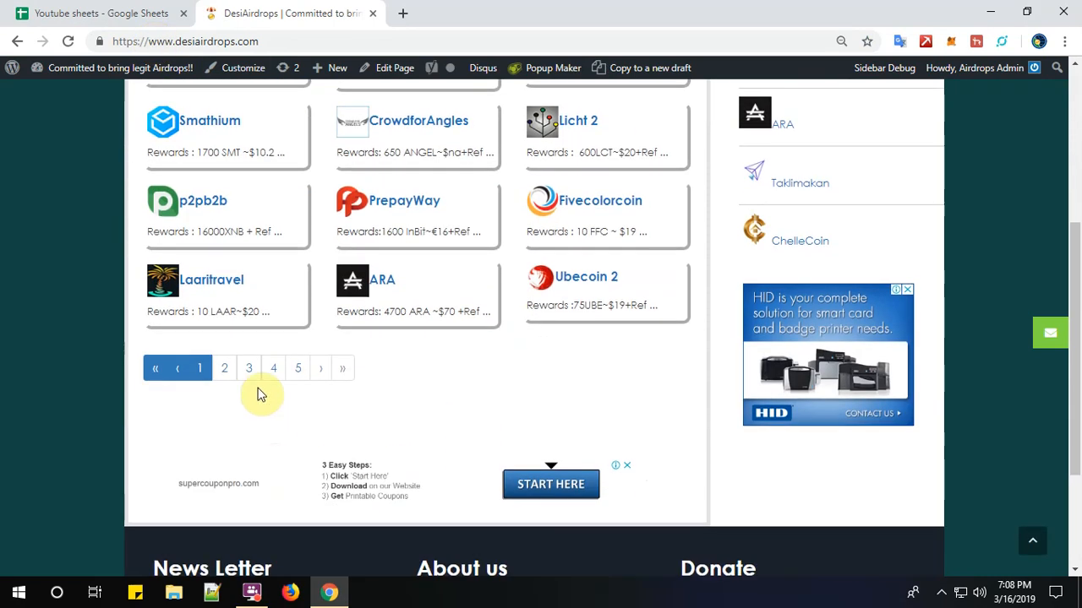
pyautogui.click(223, 369)
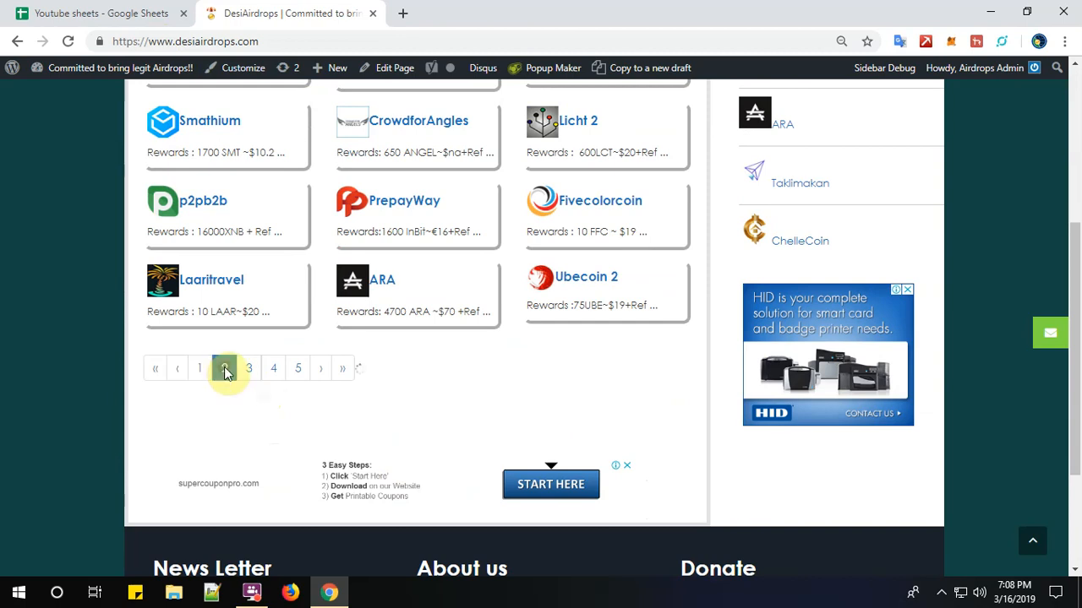
pyautogui.click(226, 369)
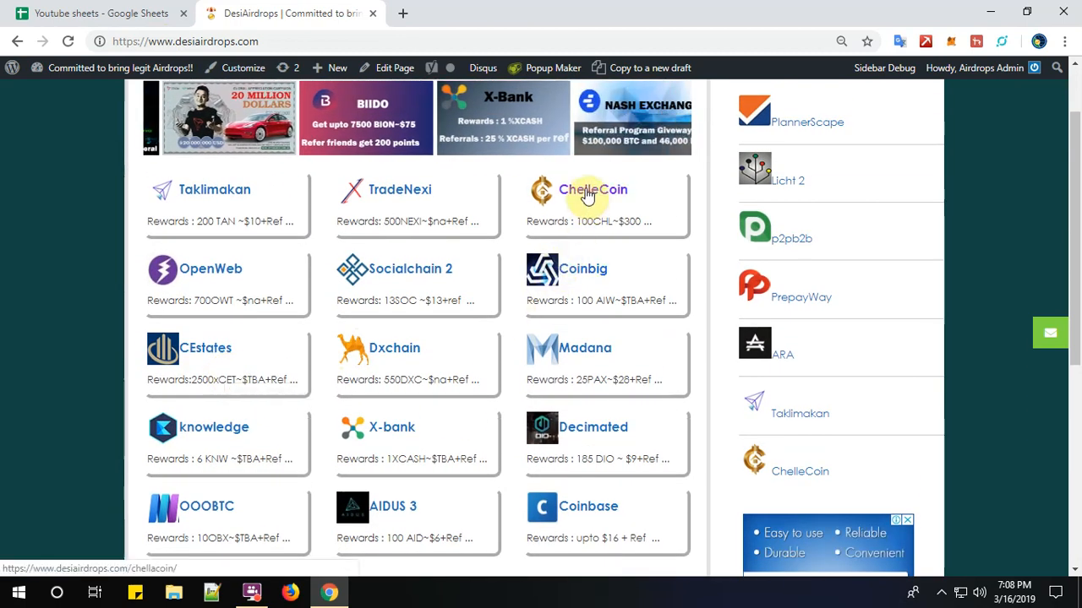
# View the ChelleCoin post with its 100 CHL (~$300) reward and three airdrop steps
pyautogui.click(592, 189)
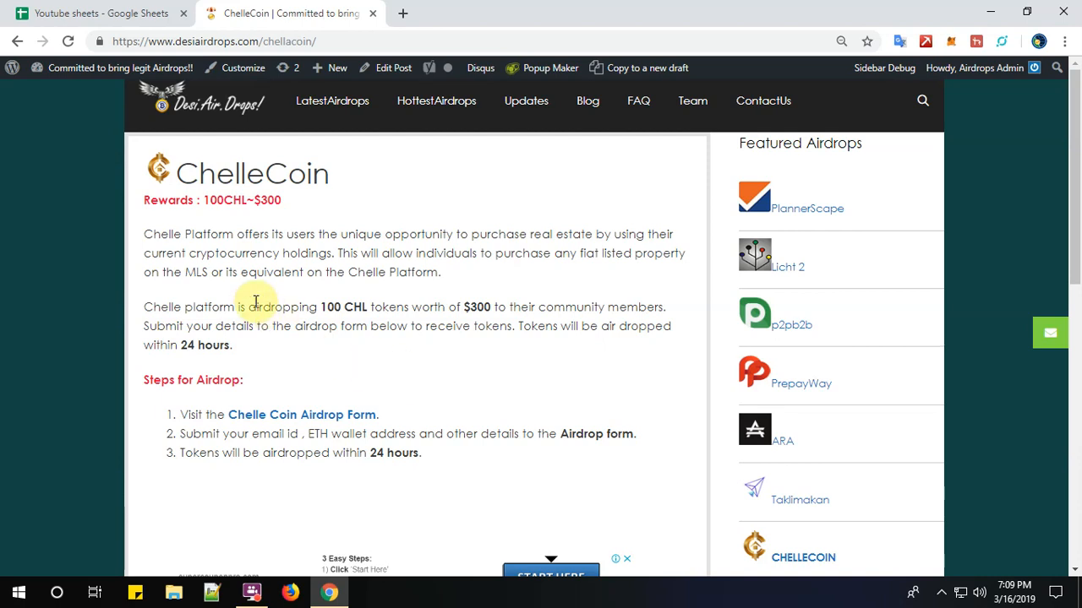
pyautogui.moveTo(230, 288)
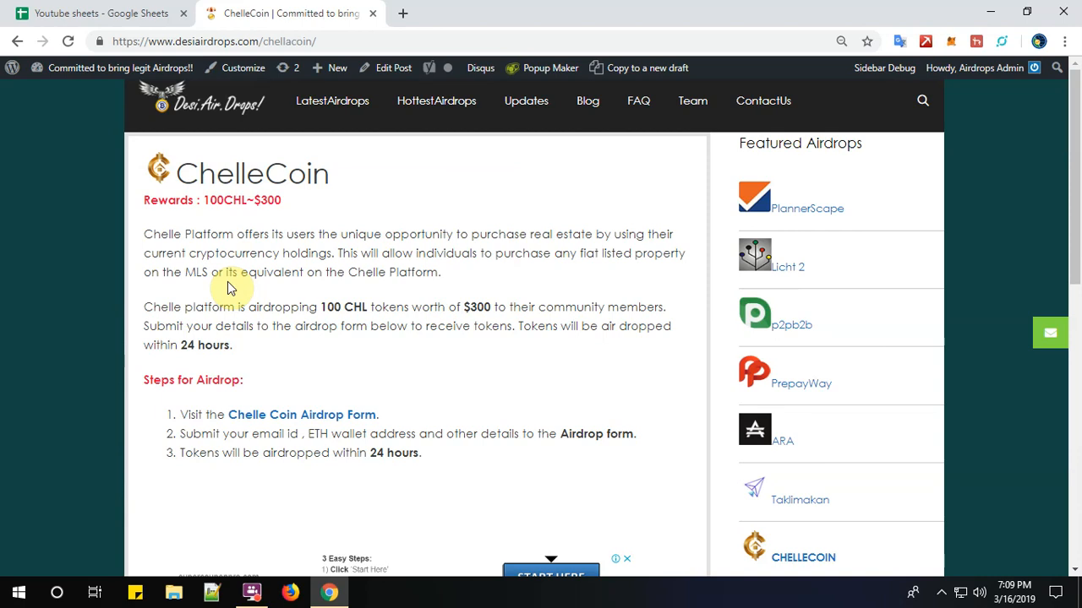
pyautogui.scroll(-3)
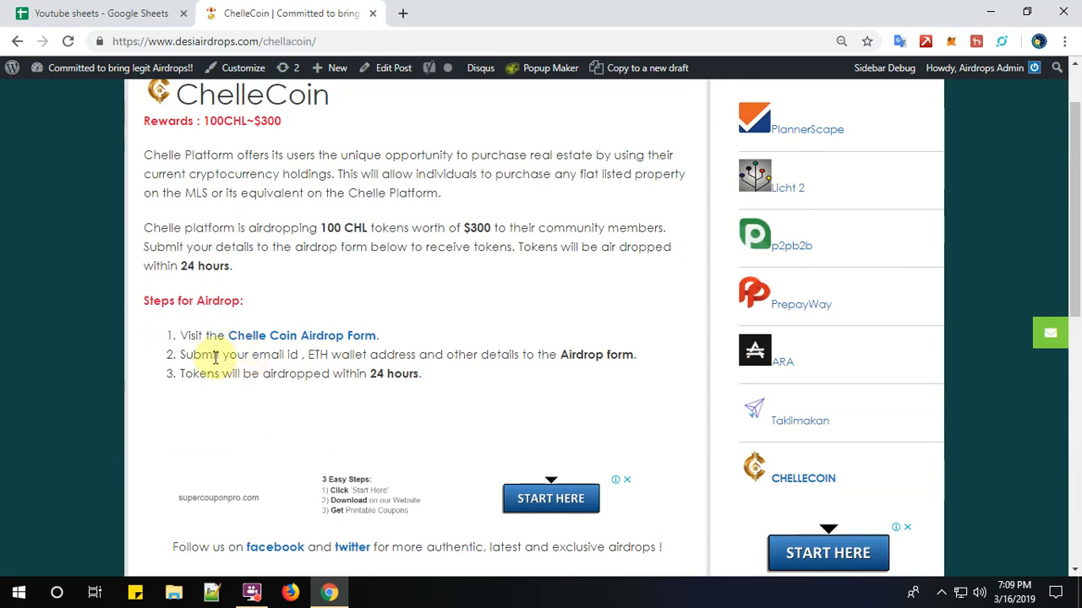
pyautogui.moveTo(323, 341)
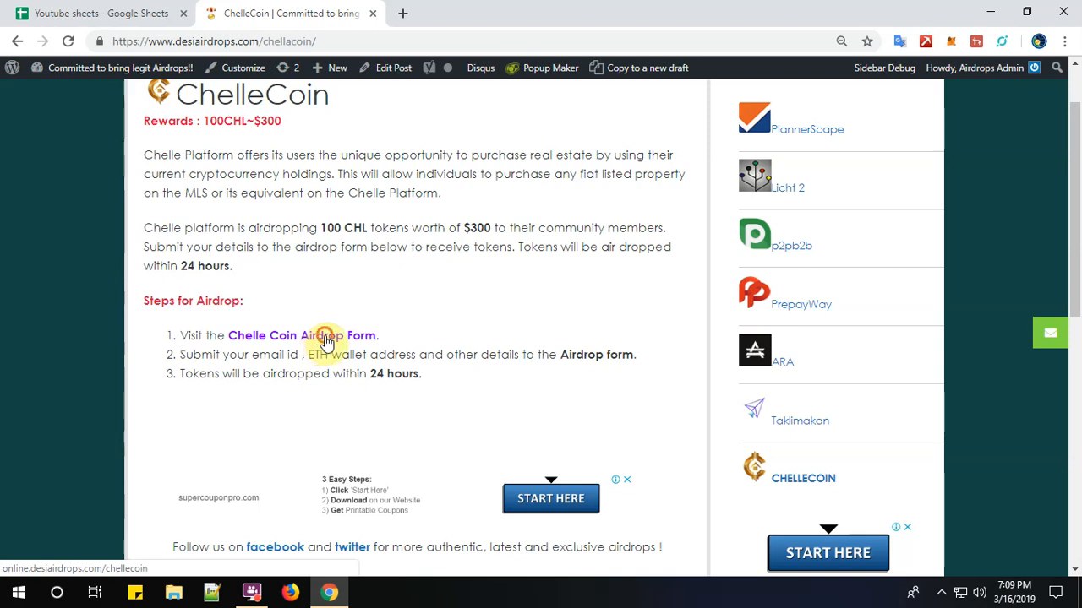
pyautogui.click(326, 334)
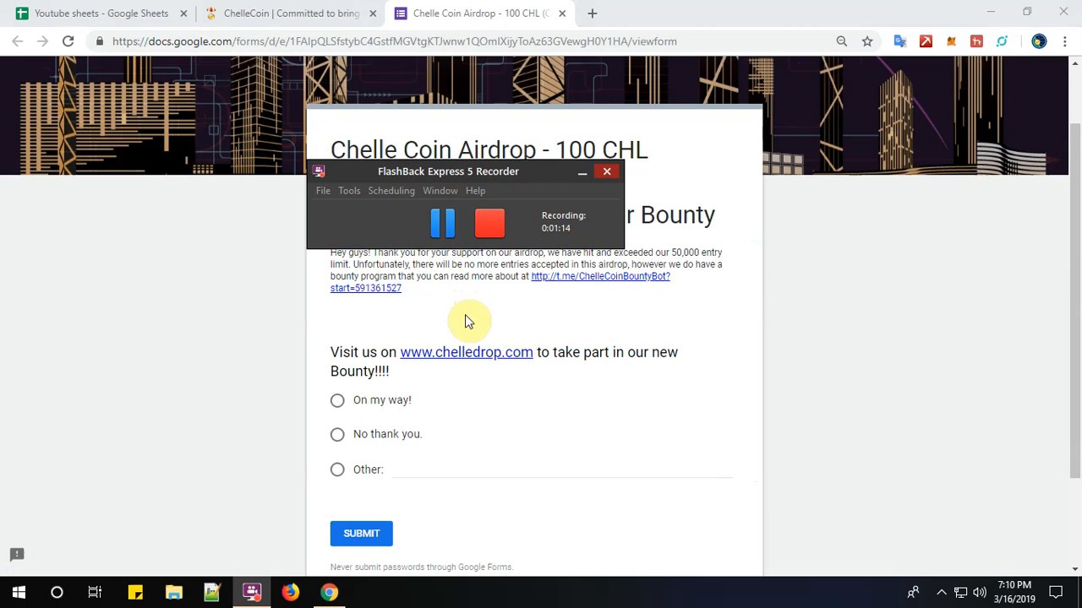
pyautogui.click(606, 172)
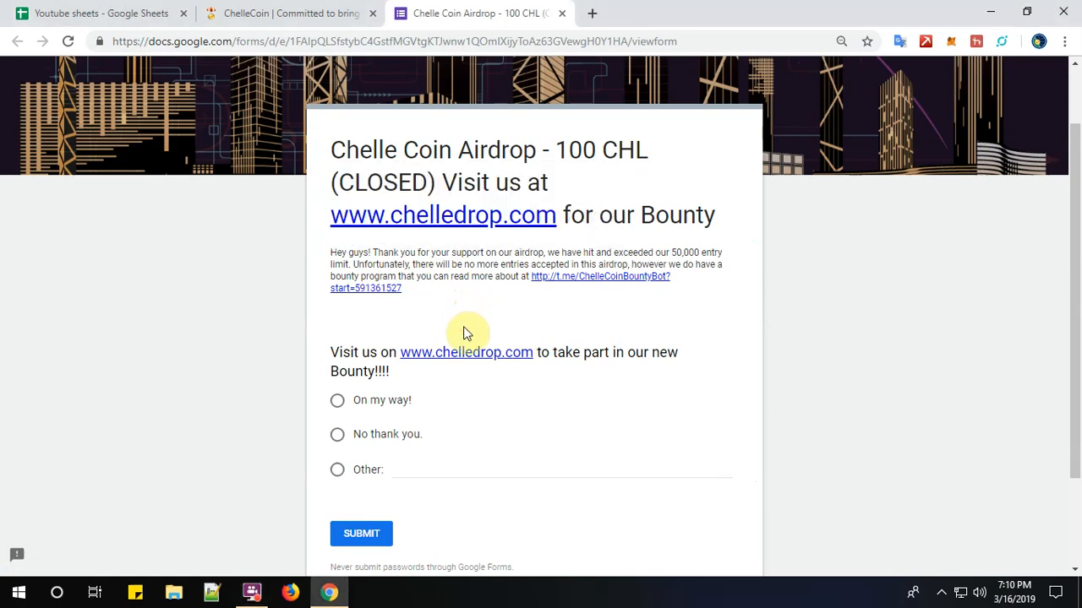
pyautogui.scroll(-3)
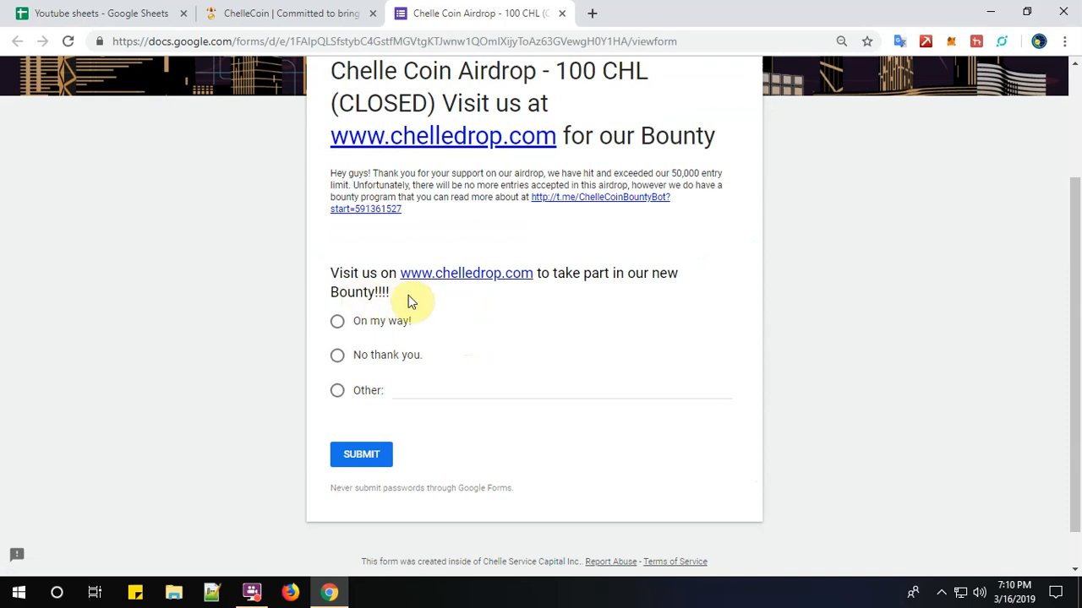
pyautogui.moveTo(375, 279)
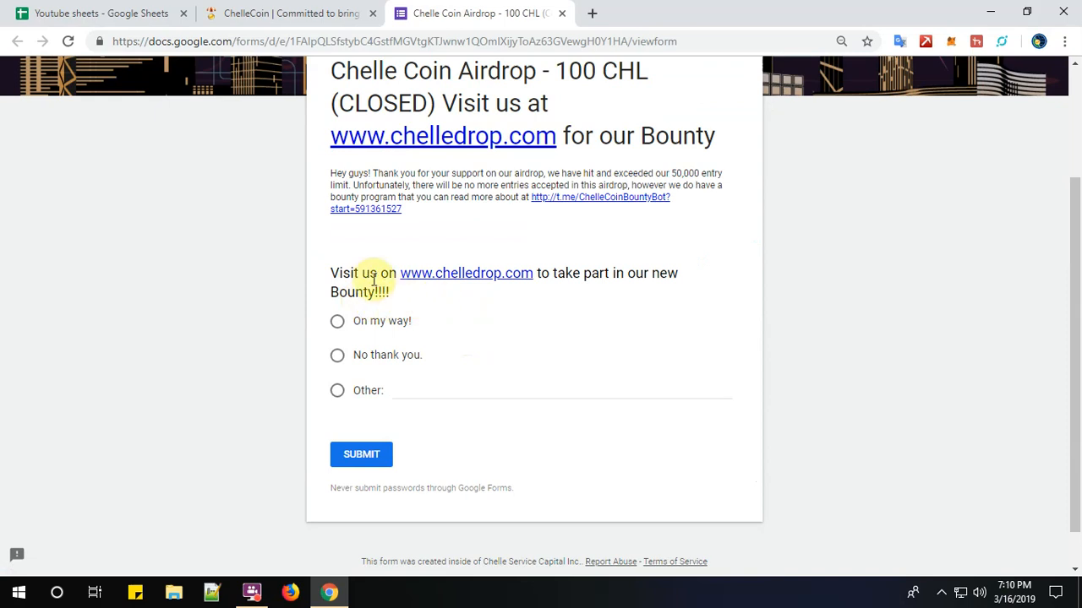
pyautogui.moveTo(416, 279)
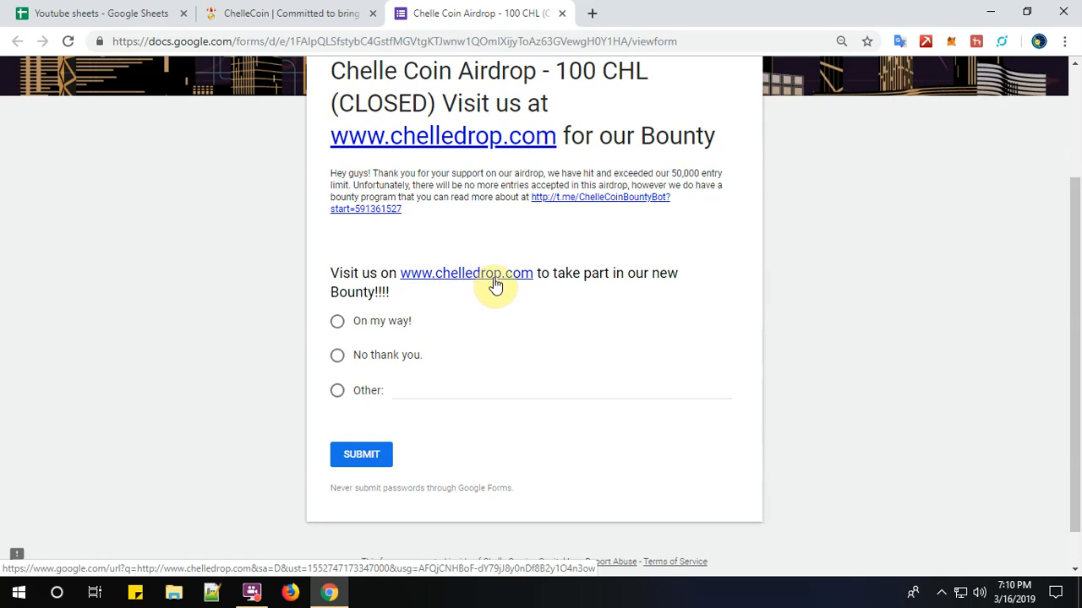
pyautogui.moveTo(480, 336)
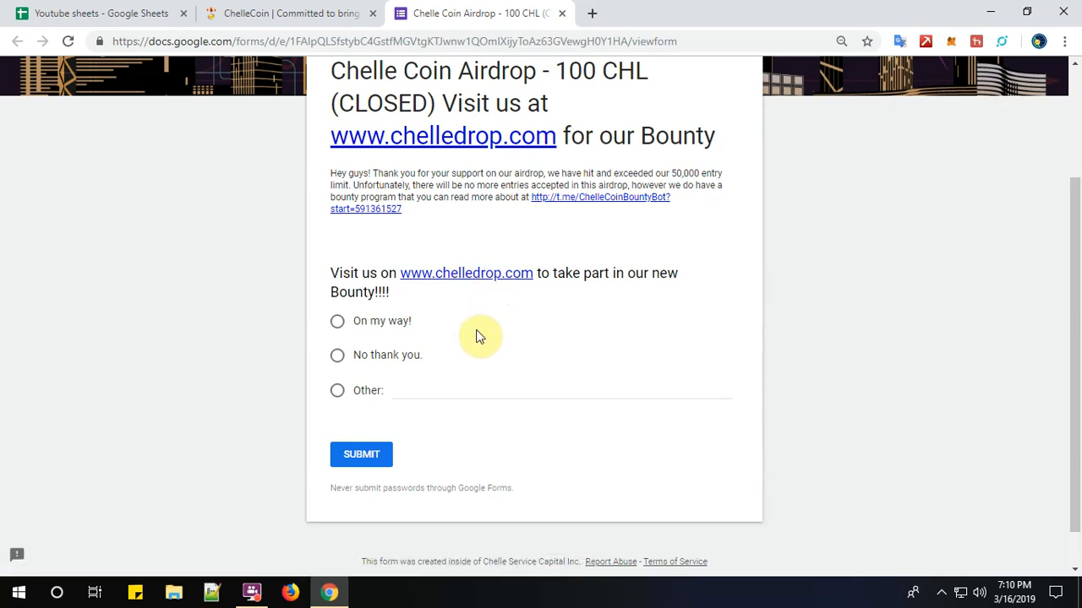
pyautogui.moveTo(301, 18)
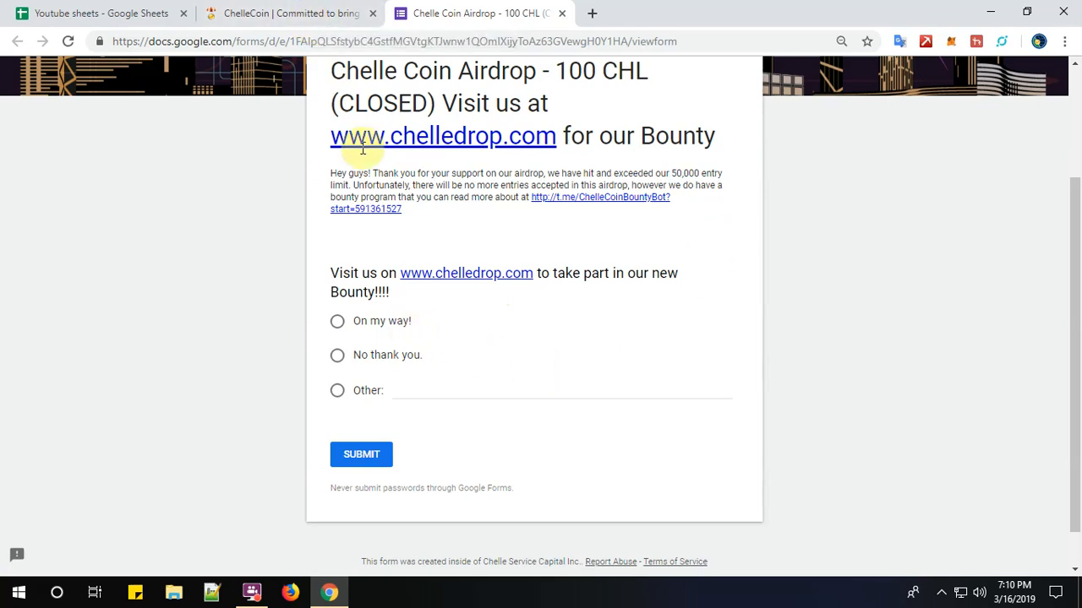
pyautogui.click(279, 13)
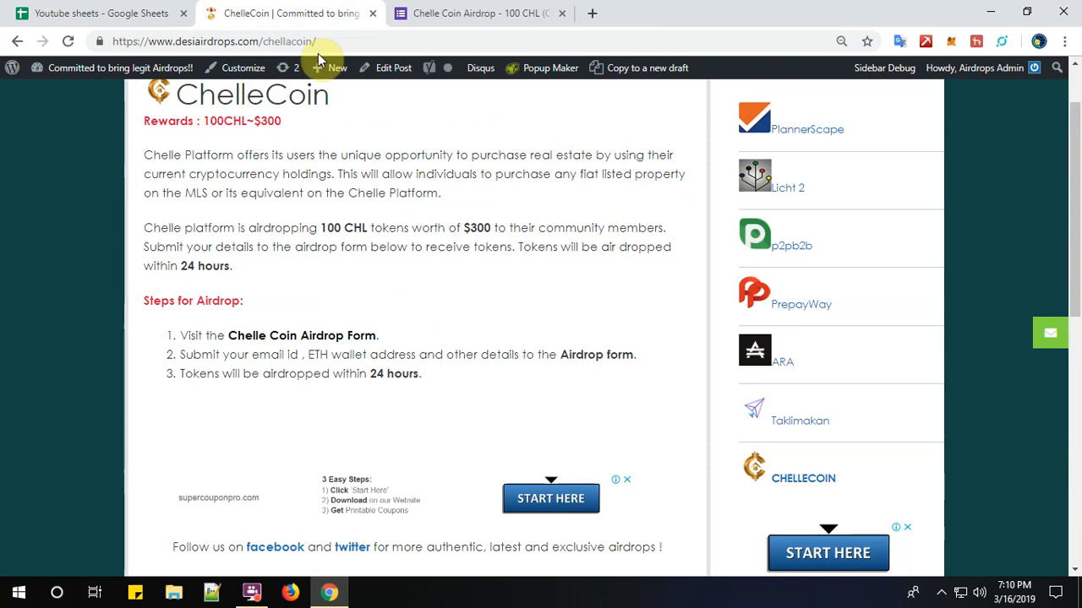
pyautogui.moveTo(367, 44)
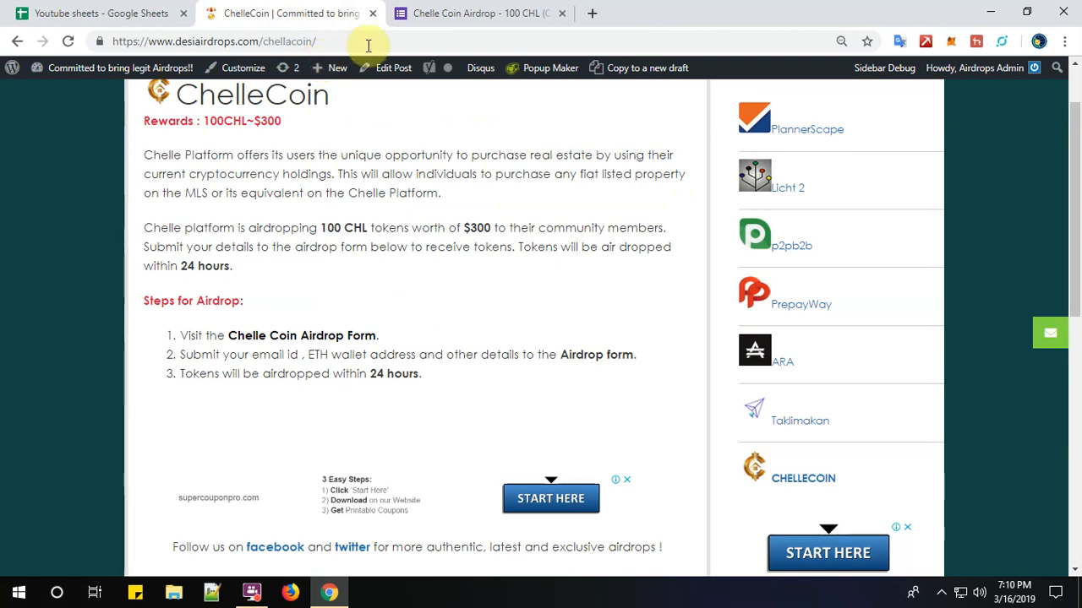